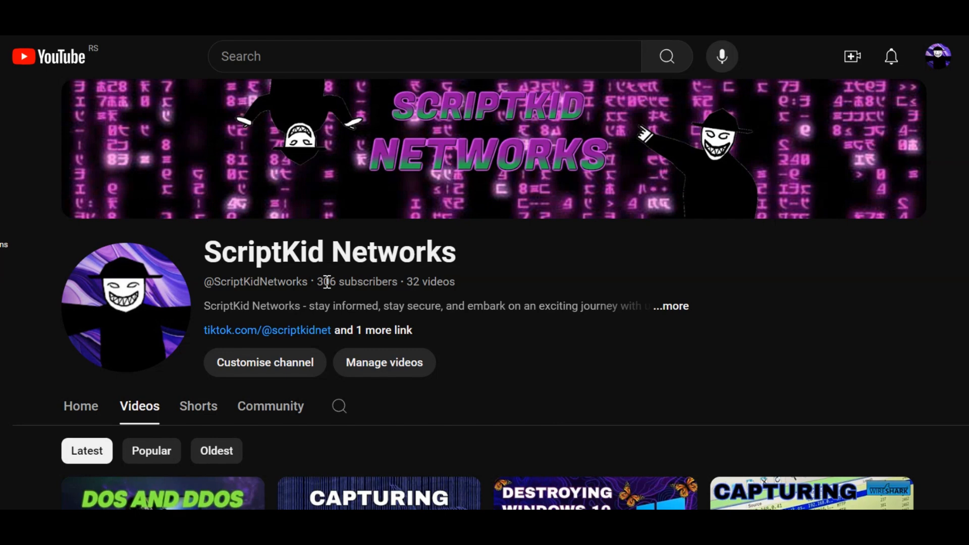
Step: Leave the ScriptKid Networks channel for the USB Rubber Ducky product page priced $79.99
double_click(356, 281)
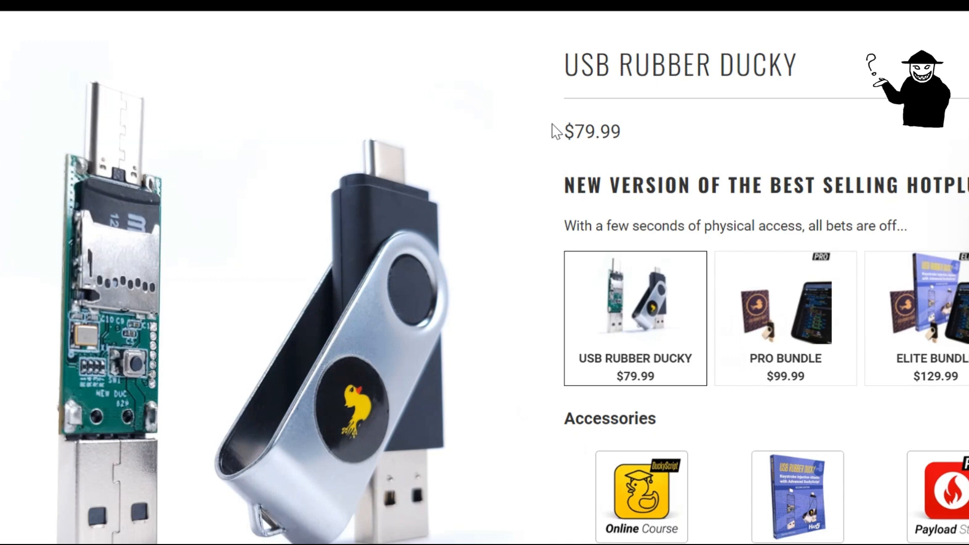
mouse_move(640, 174)
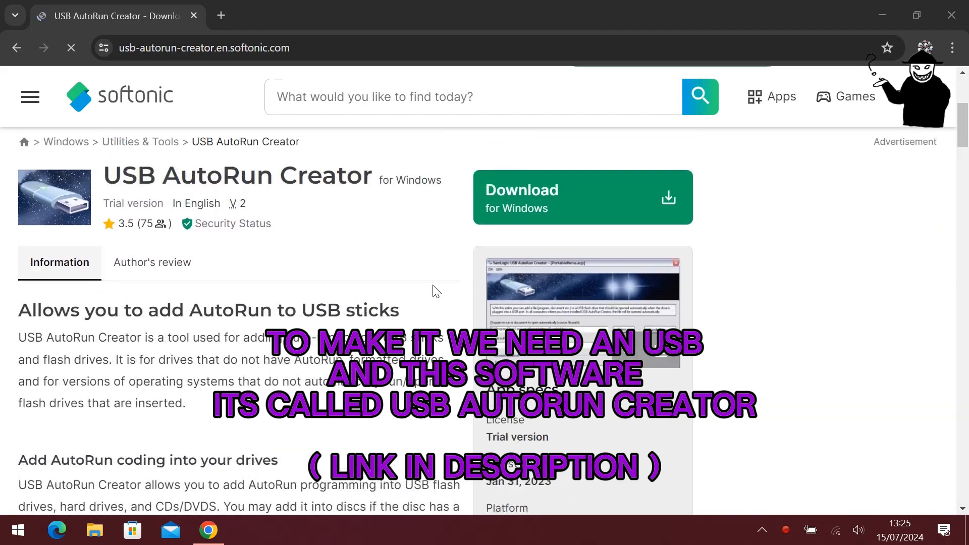
Step: Download USB AutoRun Creator from Softonic, declining the antivirus offer, and preview its screenshot
click(583, 198)
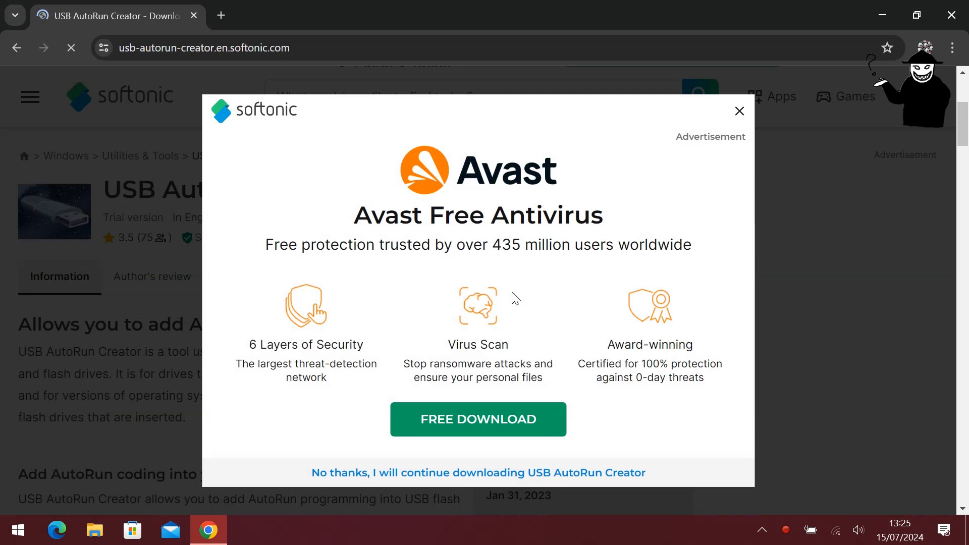
click(739, 111)
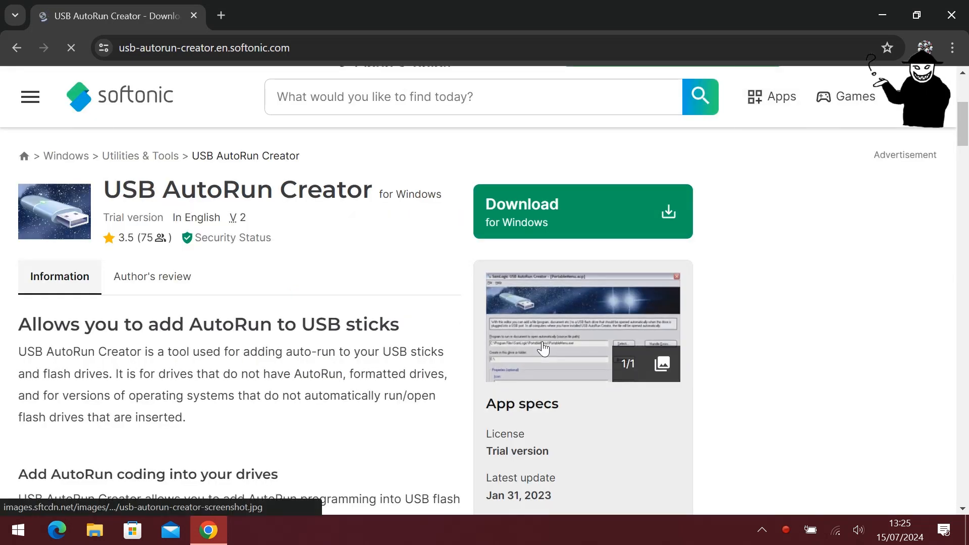
mouse_move(543, 348)
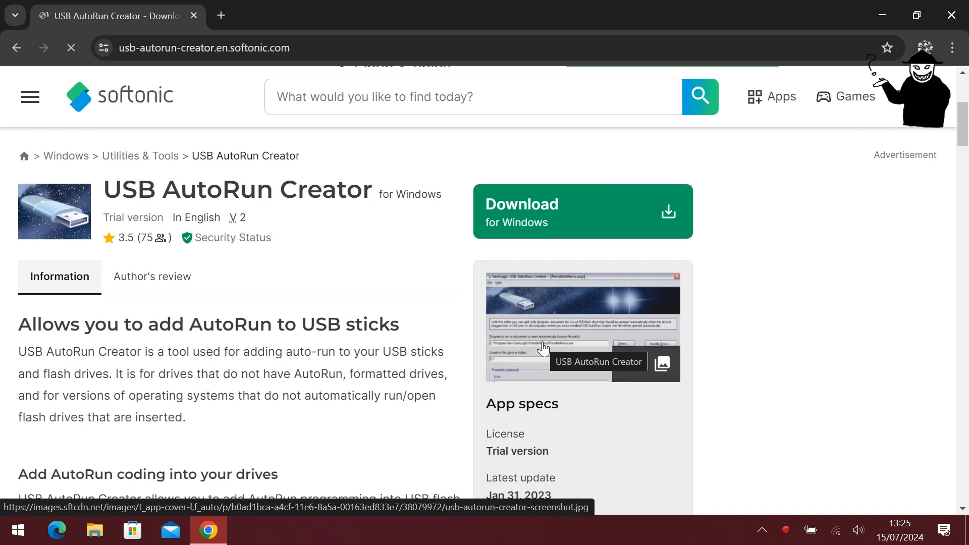
click(582, 211)
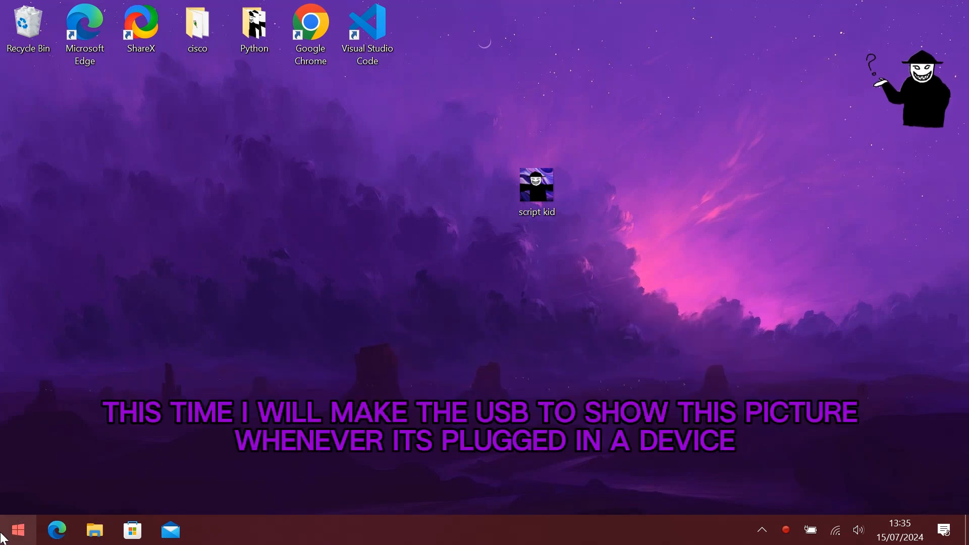
Step: Launch the installed USB AutoRun Creator editor from the Start menu's app list
click(18, 528)
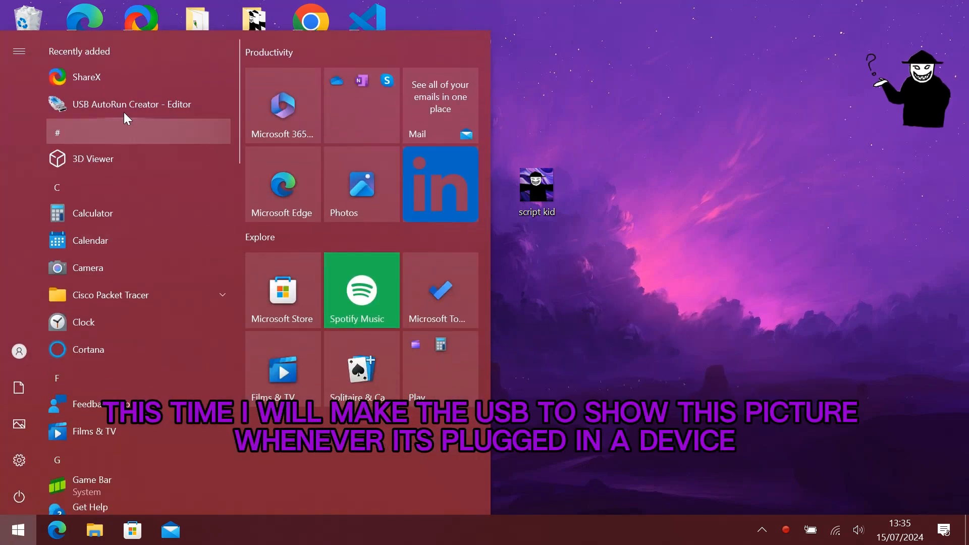
click(132, 104)
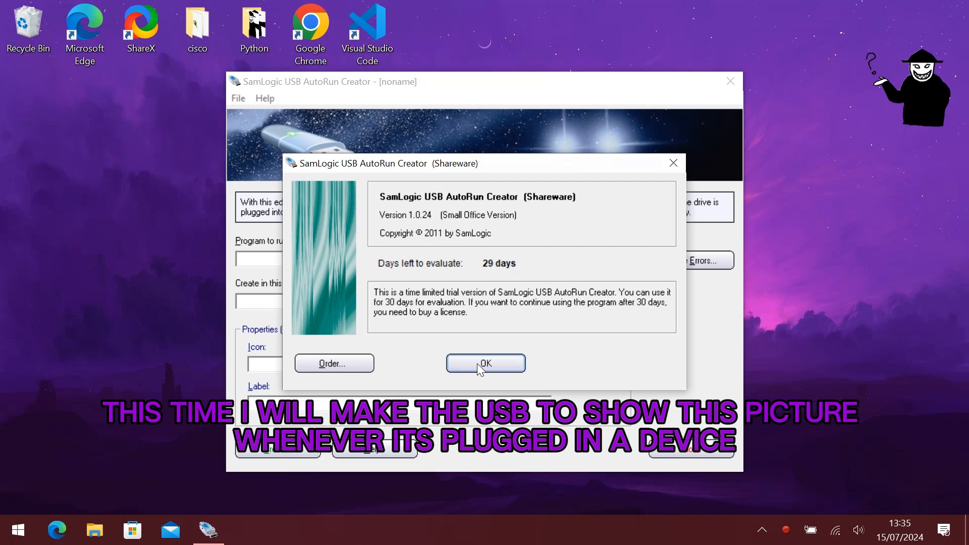
Step: Dismiss the trial notice and choose script kid.jpg (All Files) as the file to autorun
click(485, 363)
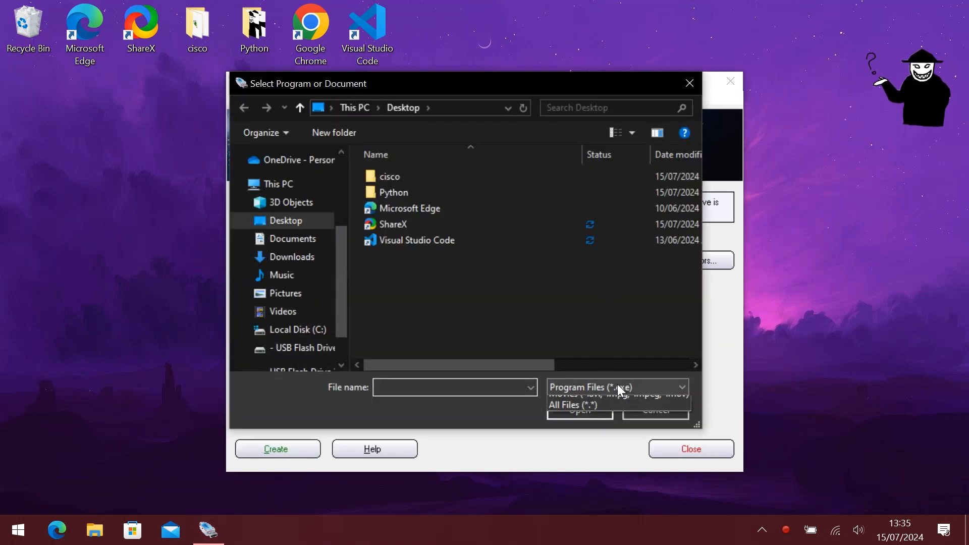
click(574, 405)
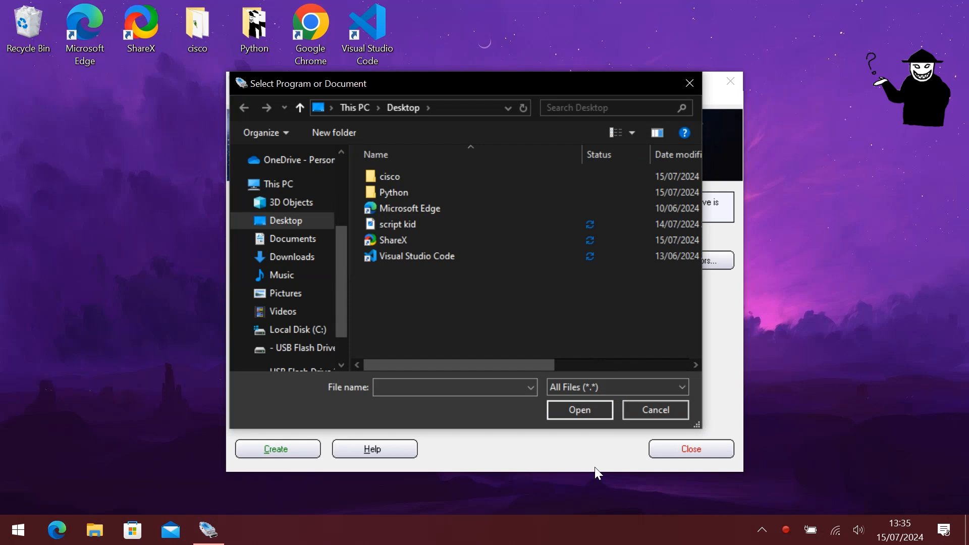
click(397, 224)
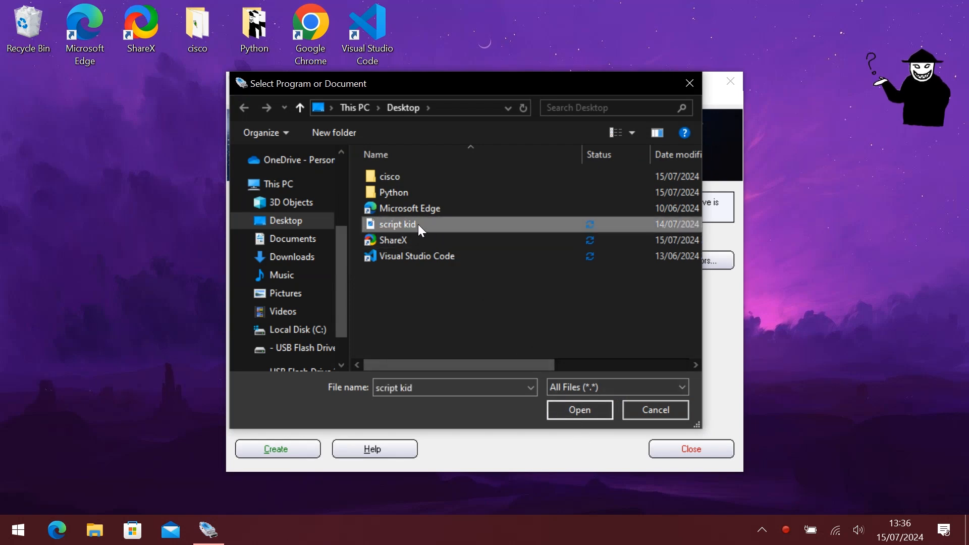
click(580, 410)
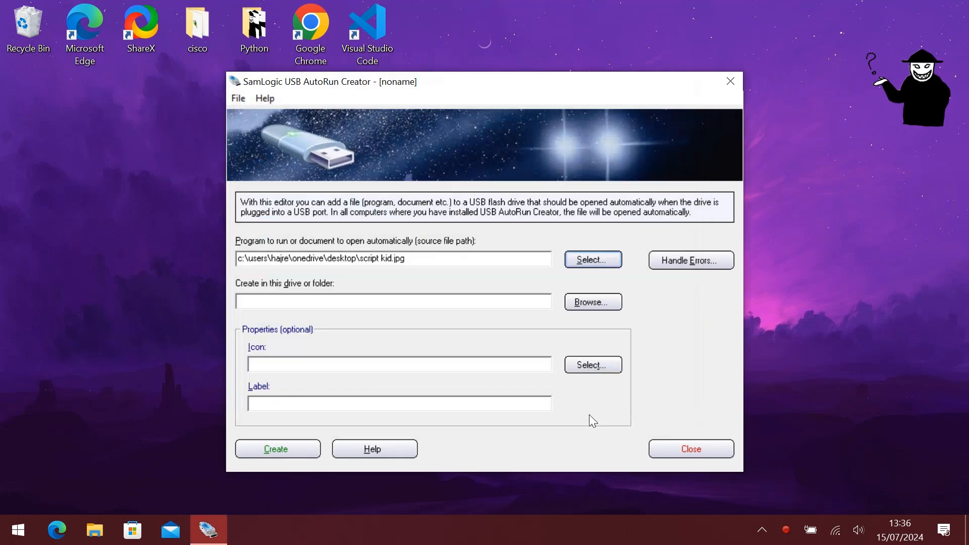
Step: Create the autorun files on USB drive D:\ and close the creation report
click(592, 302)
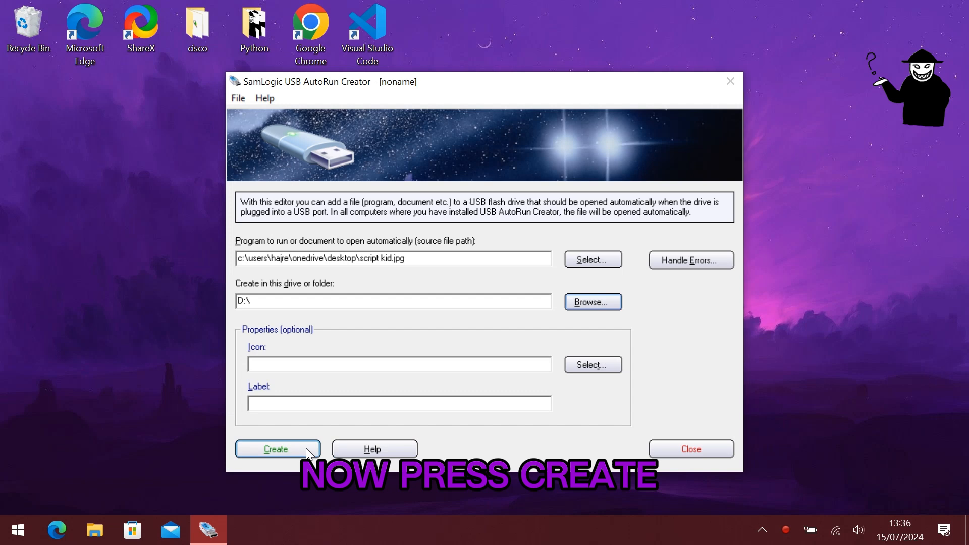
click(278, 448)
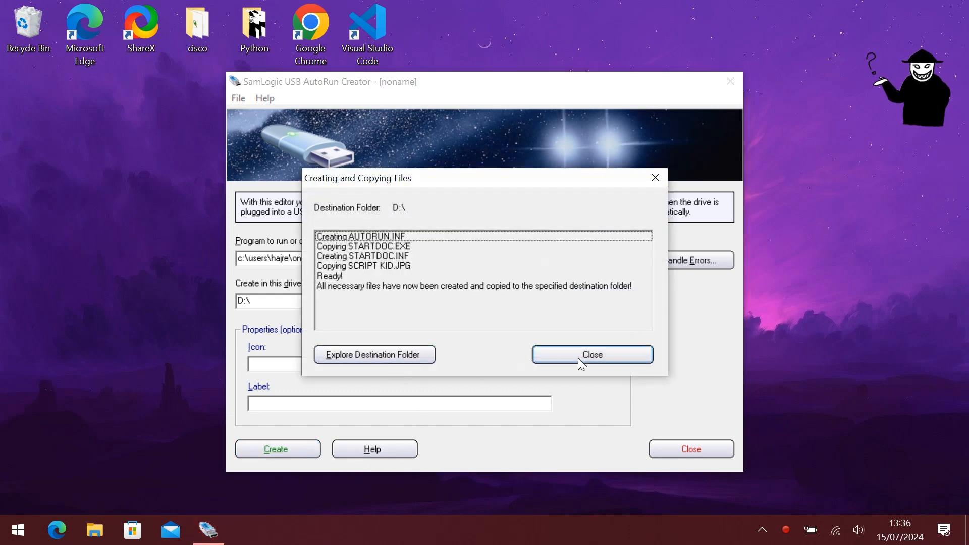
click(592, 355)
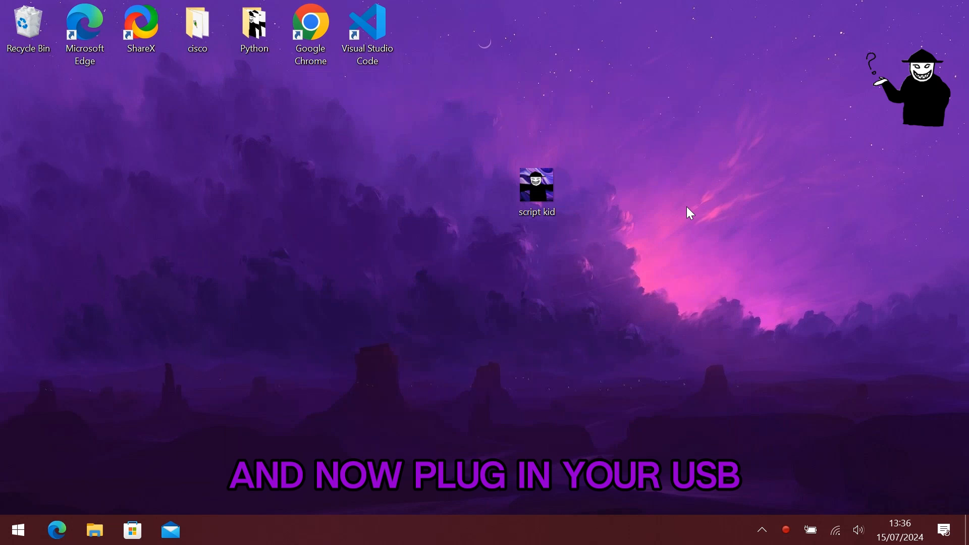
Step: Move the script kid picture icon to the top edge of the desktop
drag(536, 186, 705, 24)
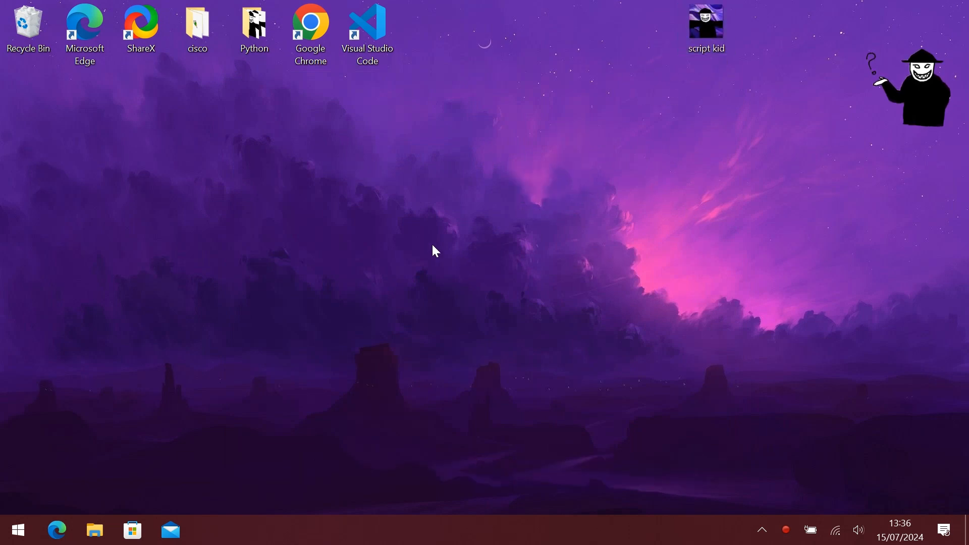
mouse_move(862, 327)
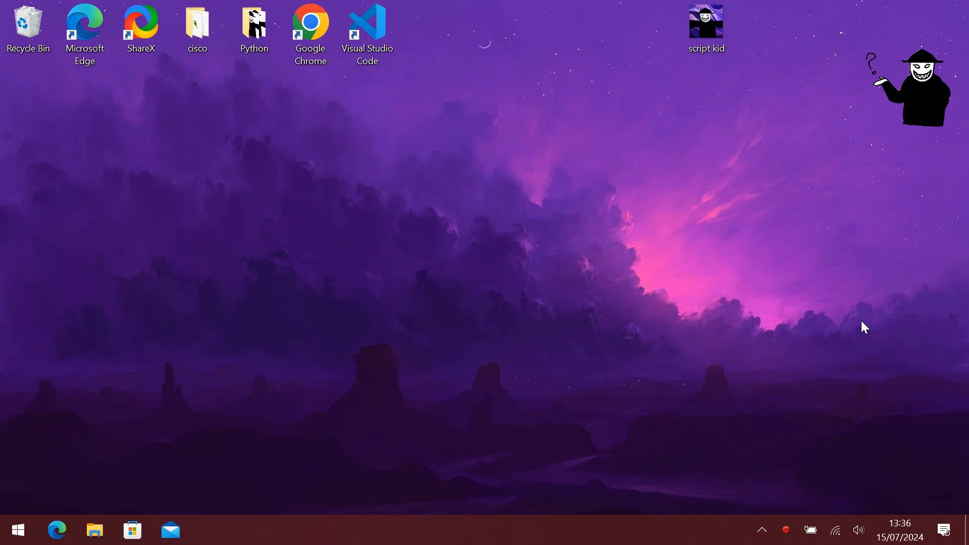
mouse_move(823, 302)
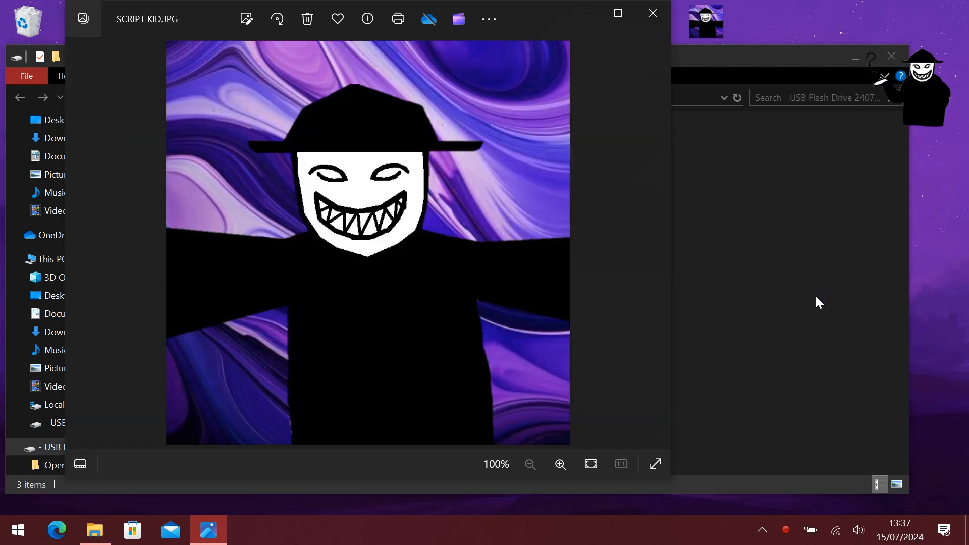
mouse_move(568, 257)
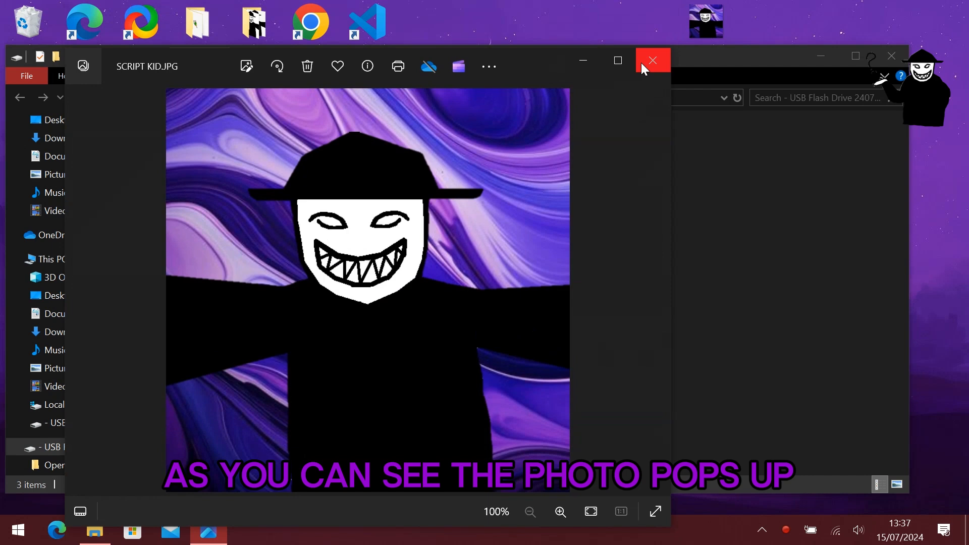
Step: Close the auto-opened script kid picture and the USB drive window
click(652, 61)
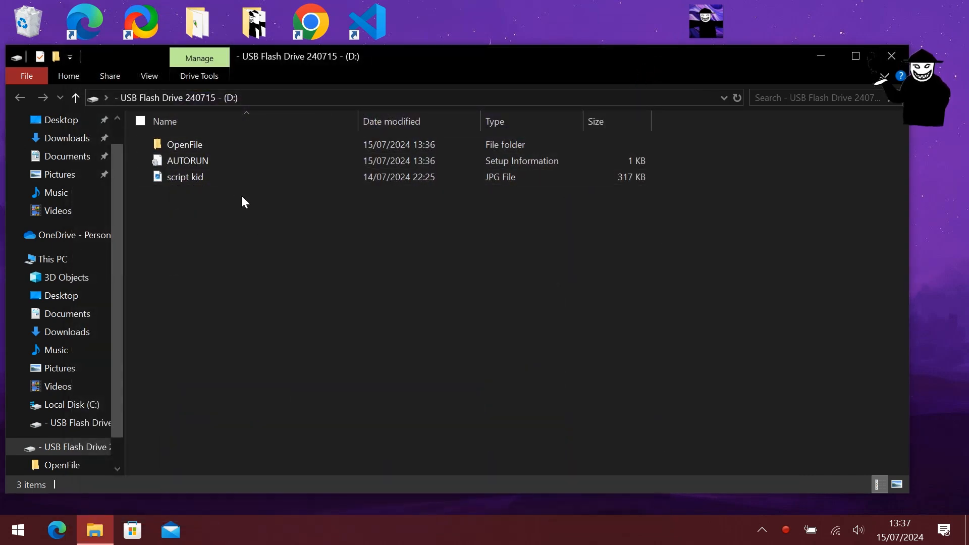
mouse_move(356, 307)
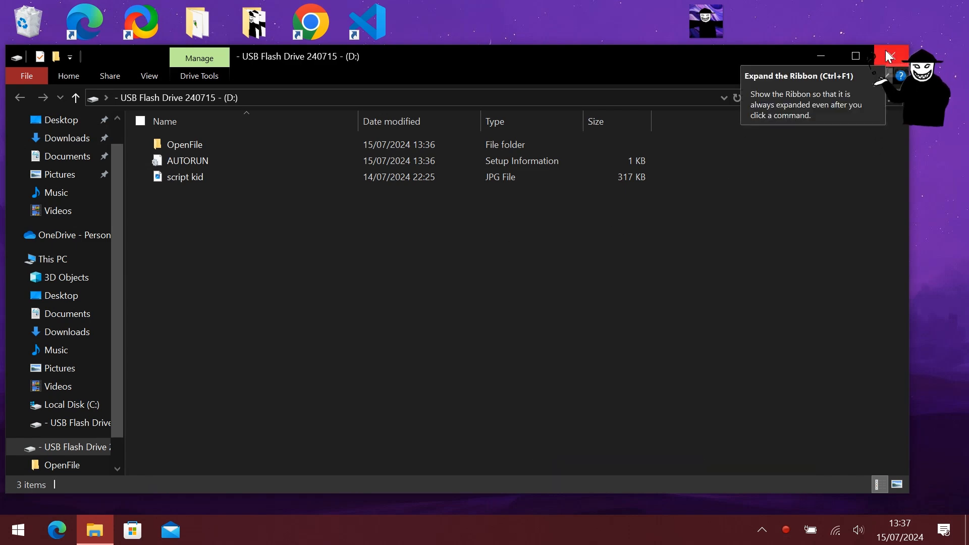
click(889, 56)
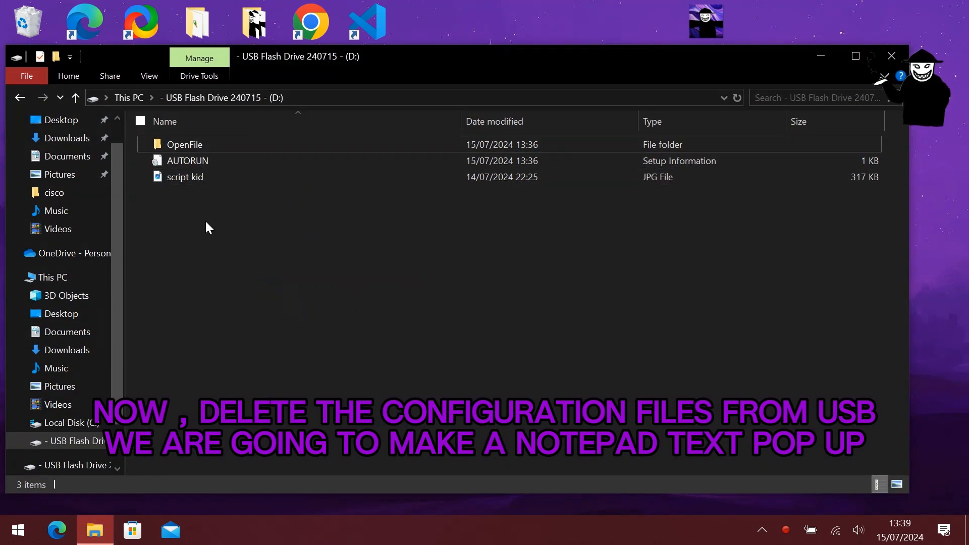
Step: Permanently delete all three files (OpenFile, AUTORUN, script kid) from the USB drive
key(ctrl+a)
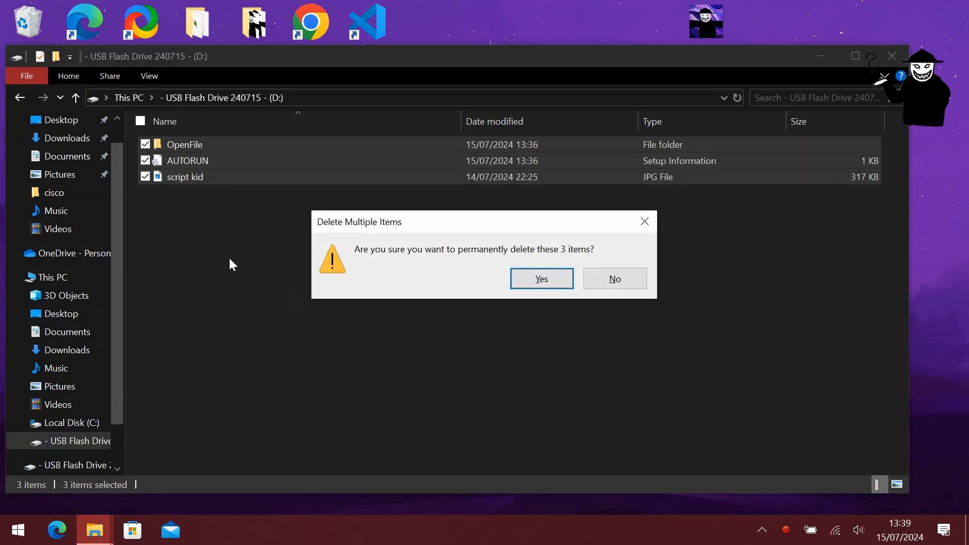
click(541, 279)
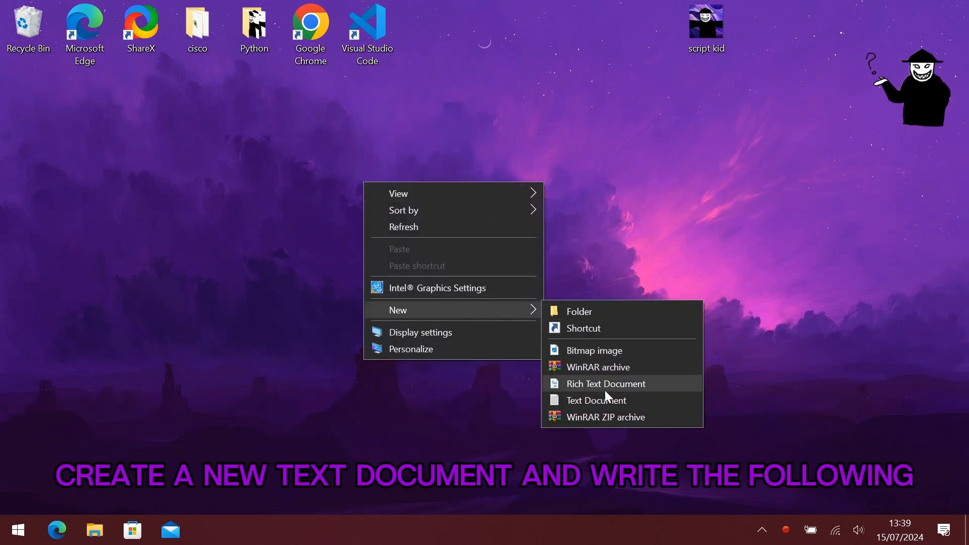
Step: Create a new text document on the desktop and open it in Notepad
click(595, 400)
text(text)
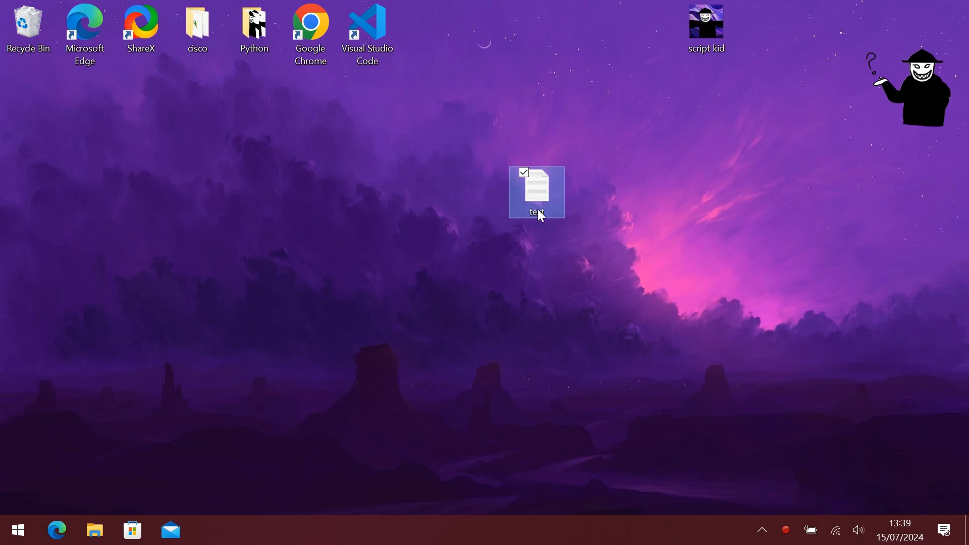
double_click(538, 193)
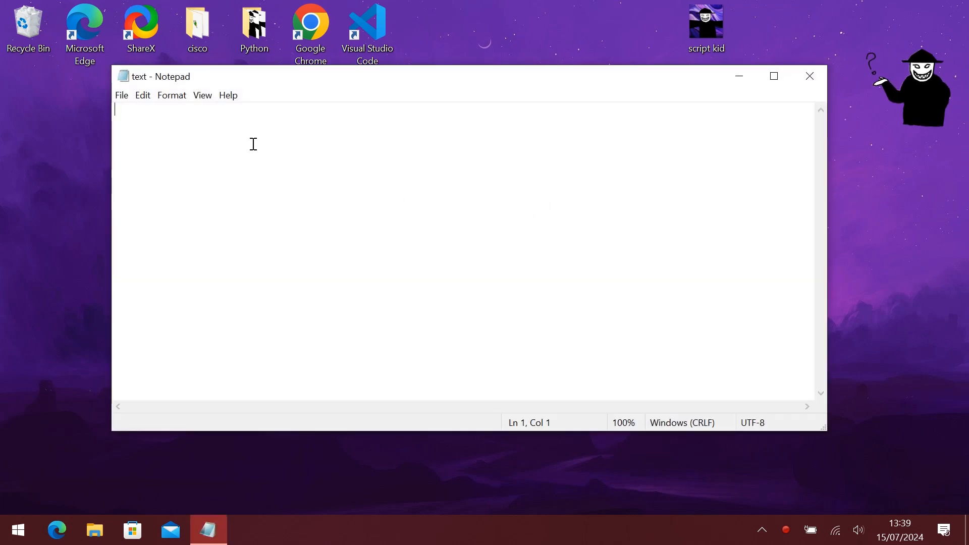
mouse_move(257, 208)
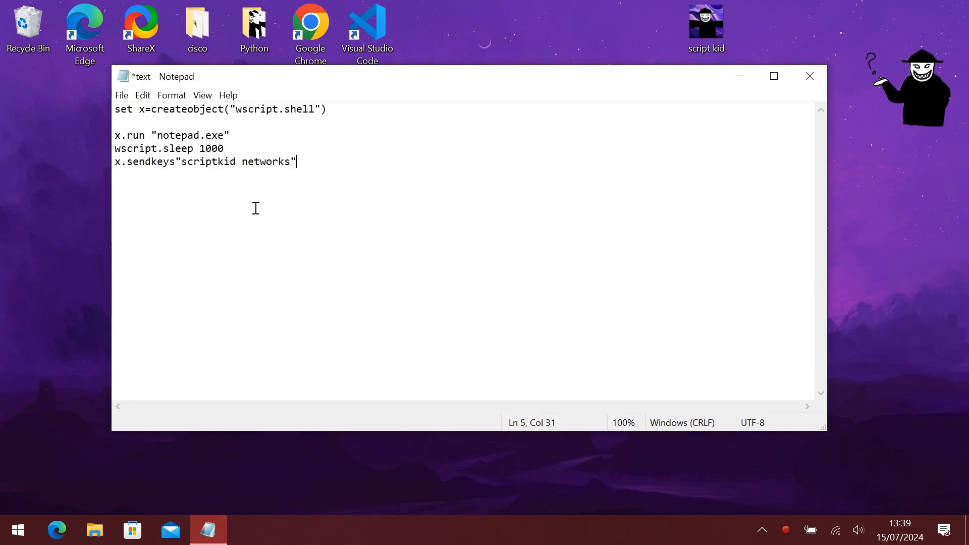
mouse_move(467, 214)
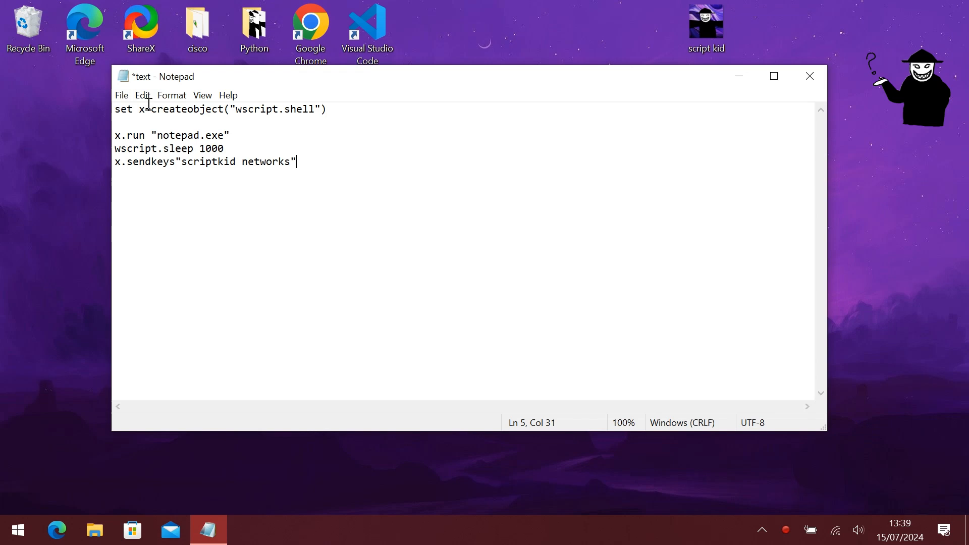
Step: Zoom the VBScript text in twice, from 100% to 120%
click(202, 95)
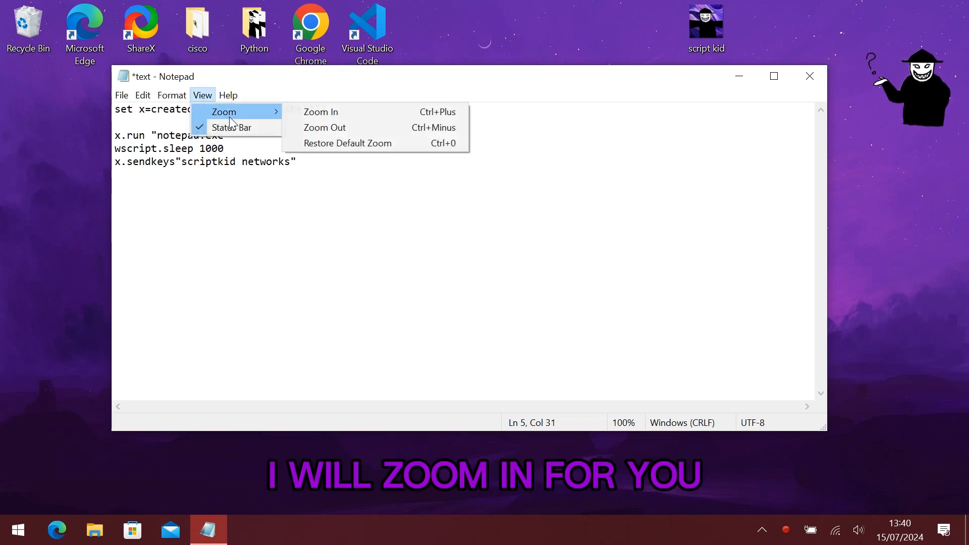
click(321, 111)
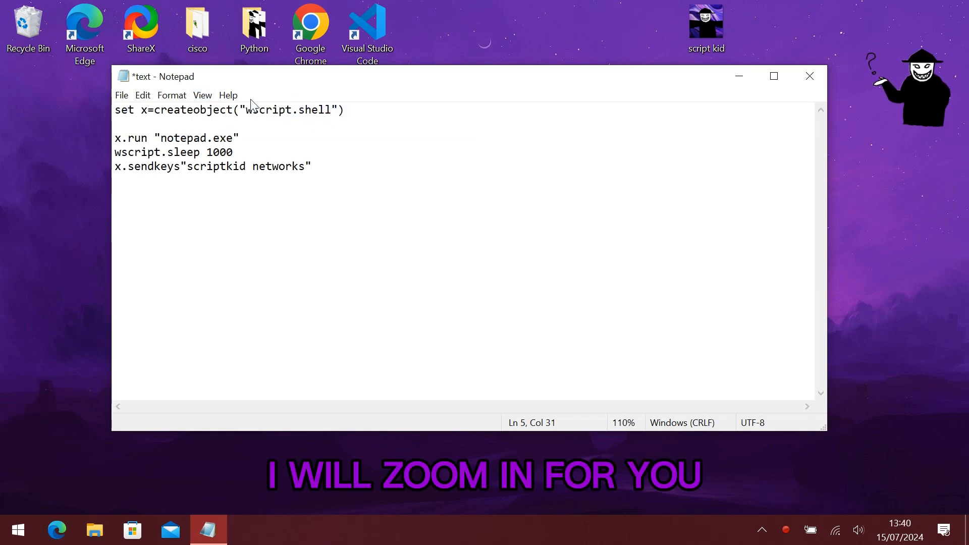
click(202, 95)
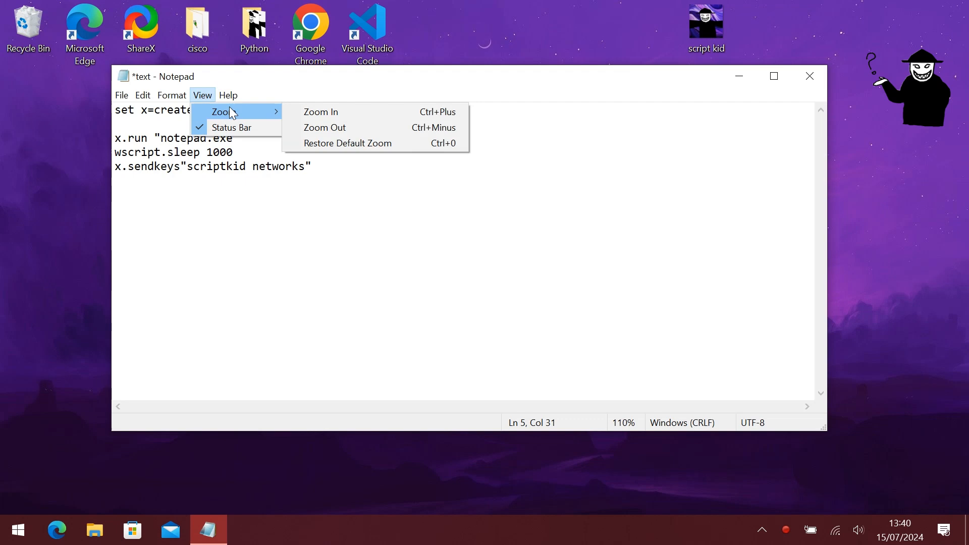
click(321, 111)
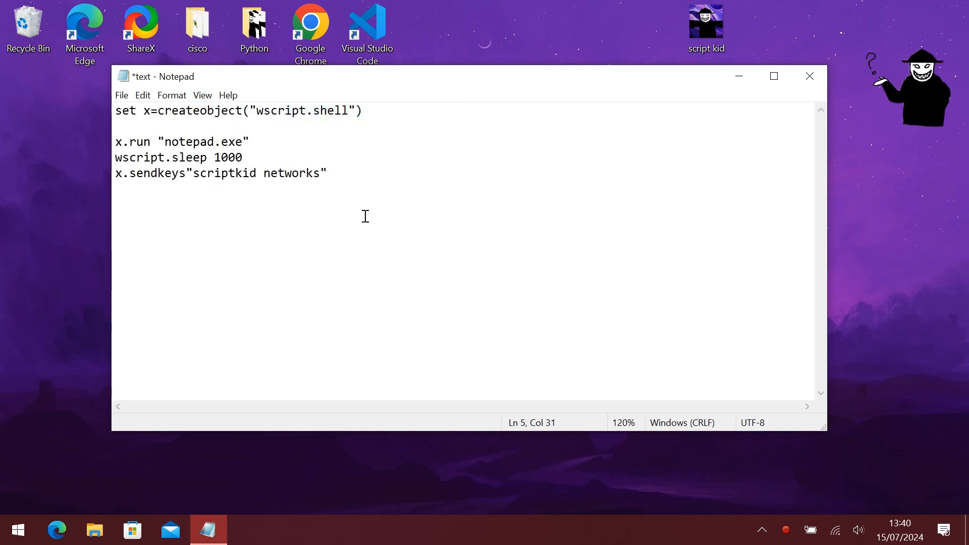
mouse_move(711, 200)
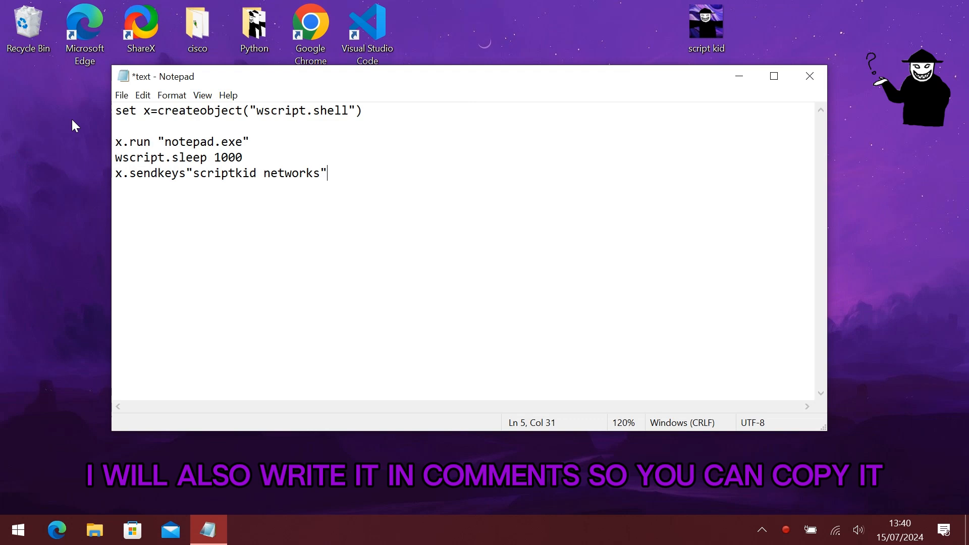
Step: Save the script to the desktop as text.vbs with All Files type and close Notepad
click(121, 95)
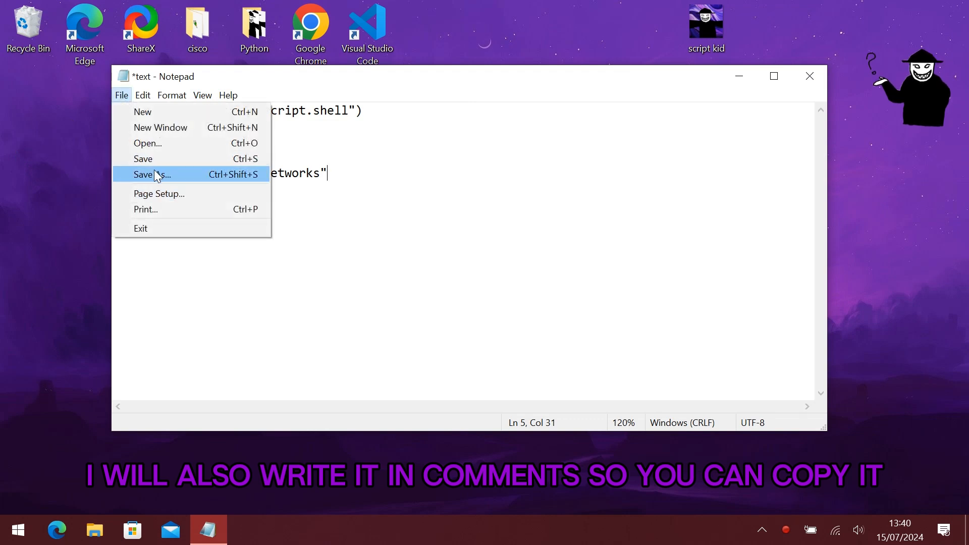
click(149, 173)
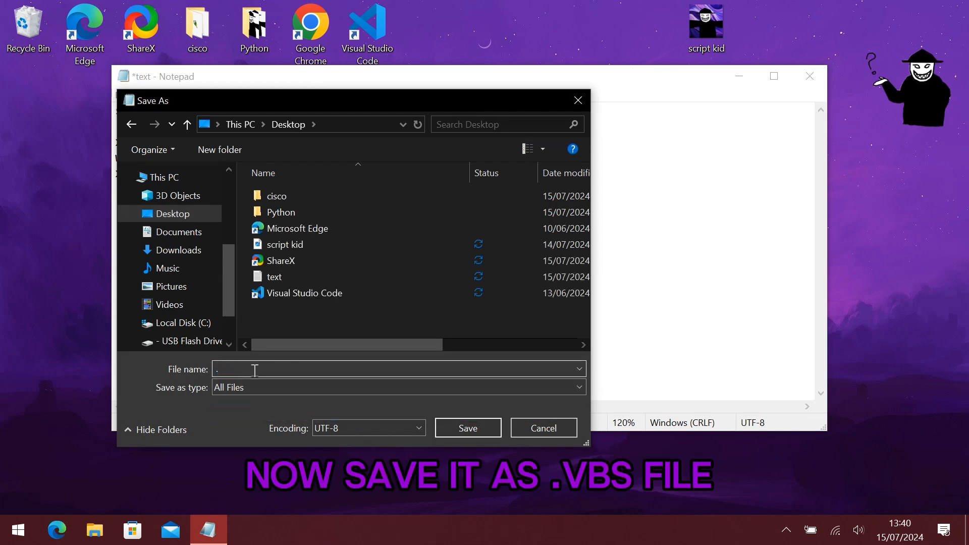
text(text.)
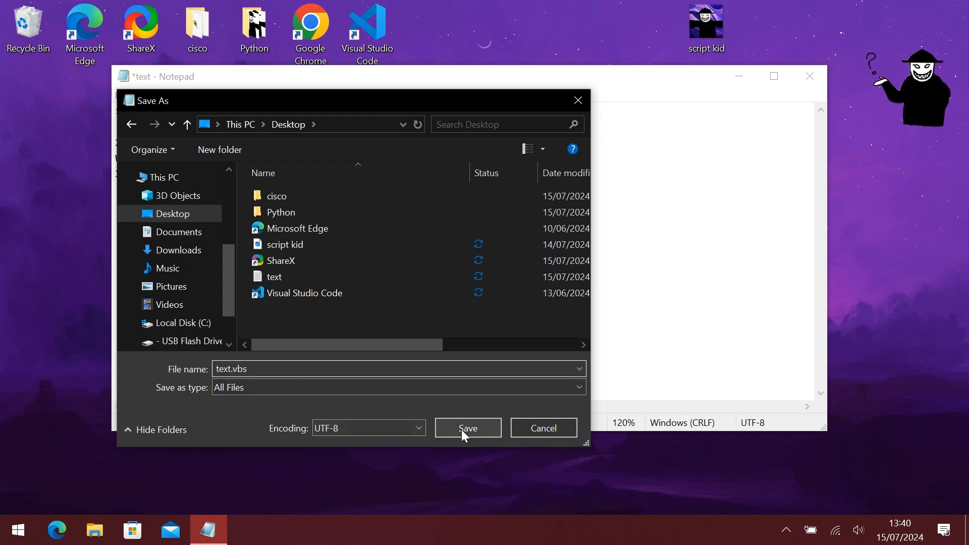
click(468, 428)
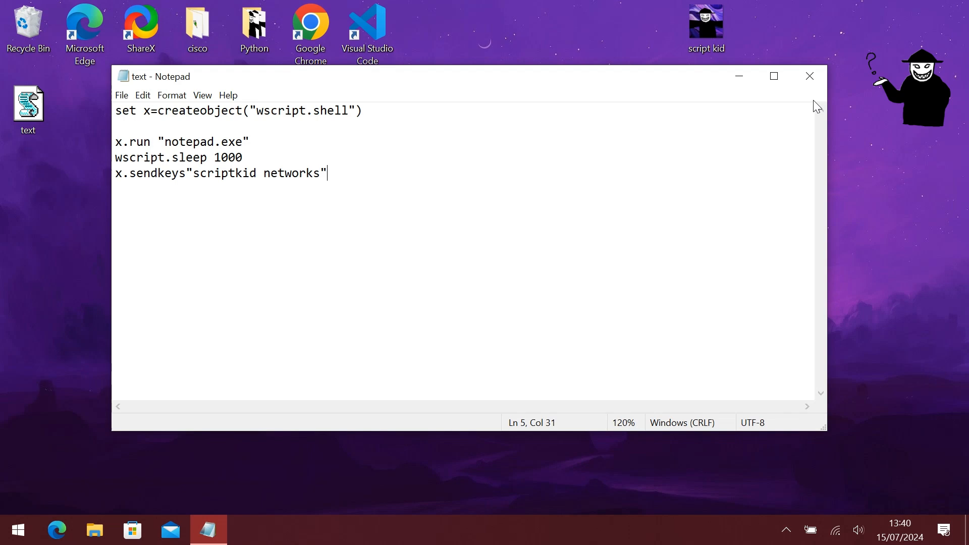
click(809, 75)
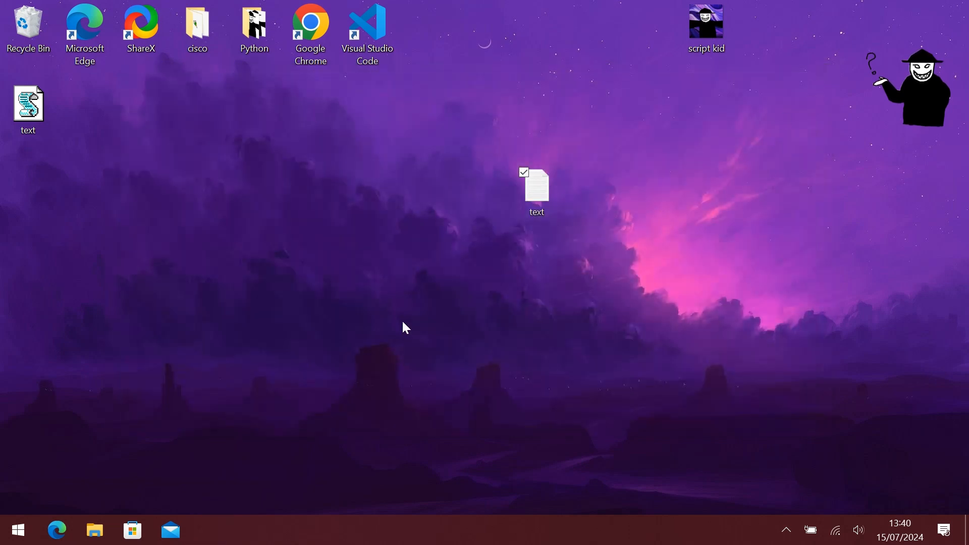
Step: Start USB AutoRun Creator and choose text.vbs (All Files filter) as the file to autorun
click(18, 530)
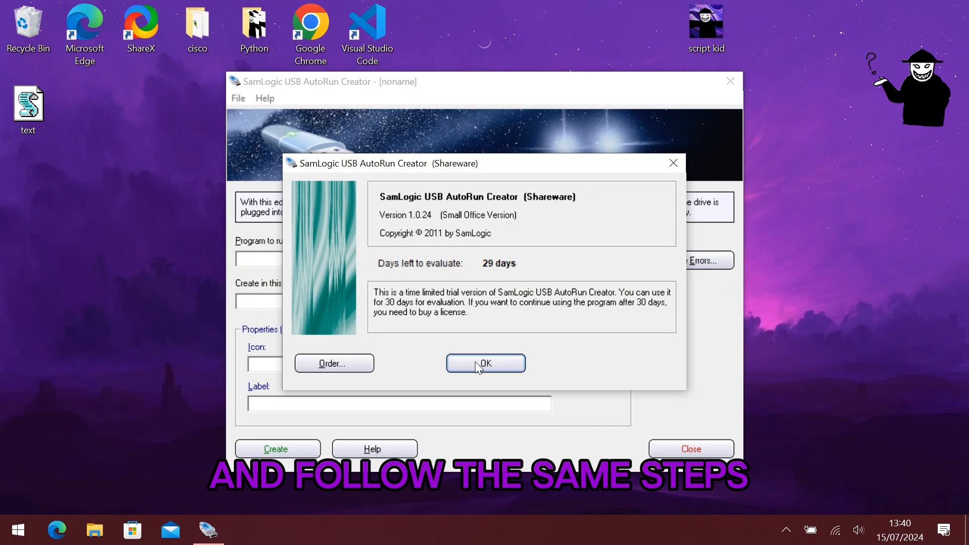
click(485, 362)
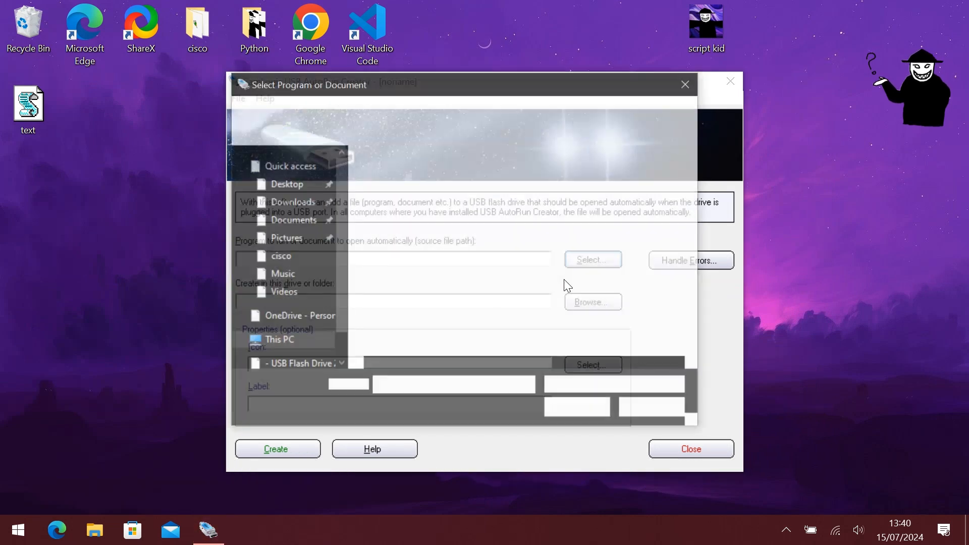
click(593, 260)
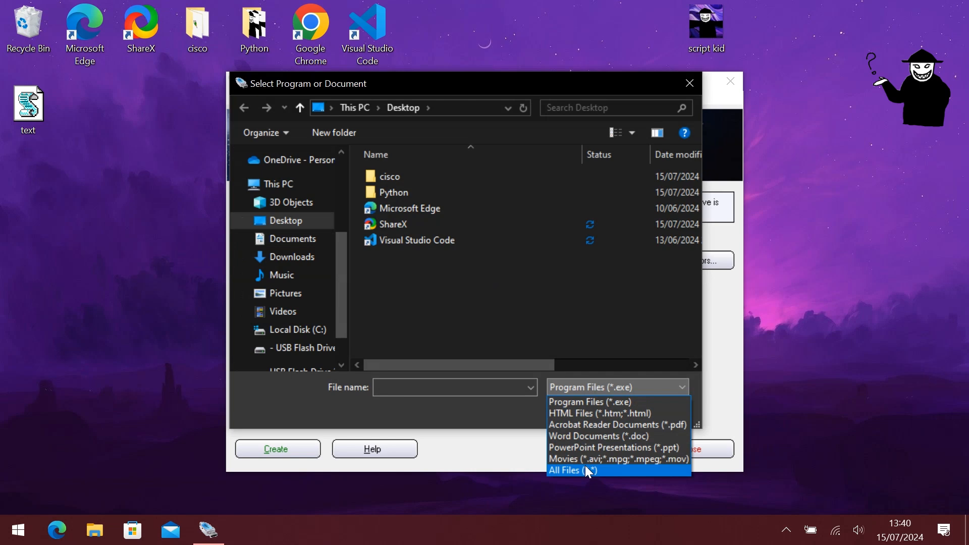
click(576, 471)
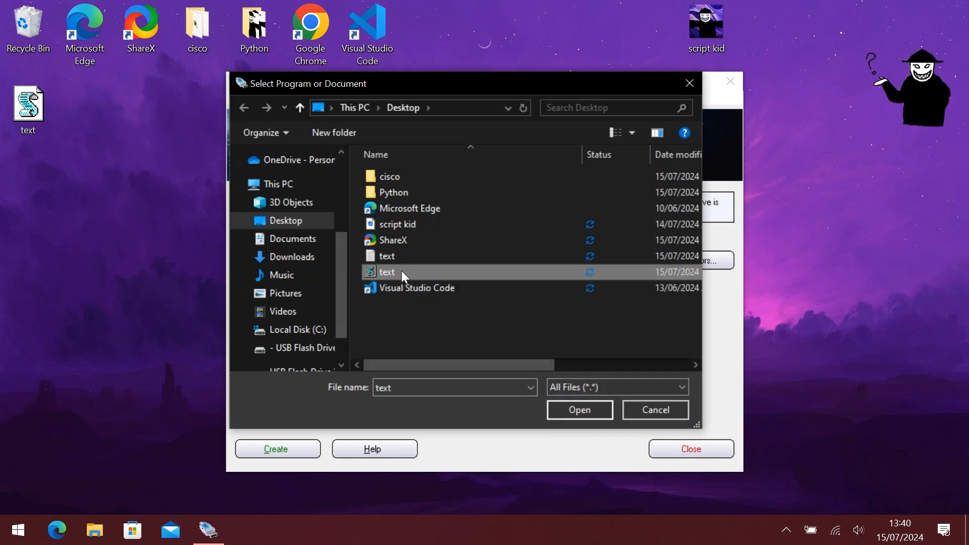
click(579, 410)
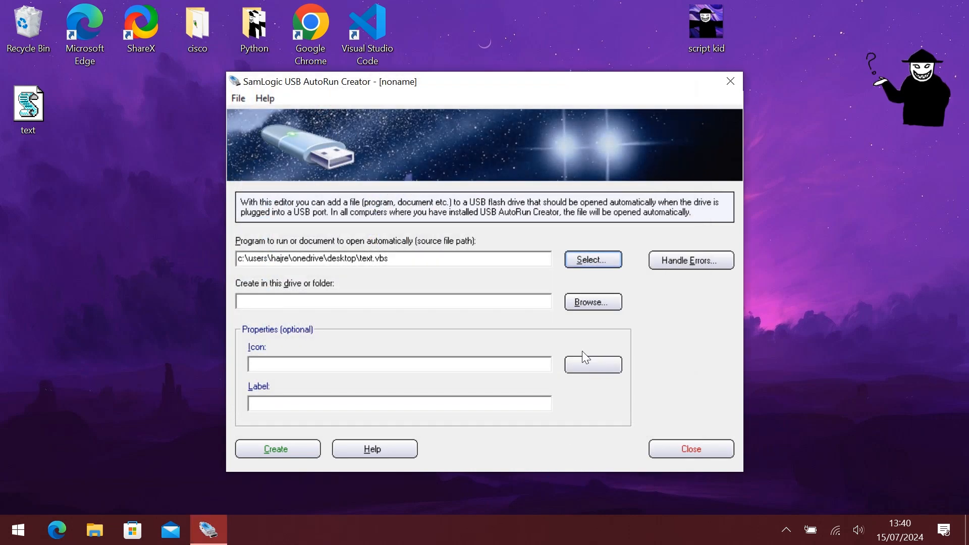
Step: Create the autorun files on drive D:\, close the report and the editor
click(593, 301)
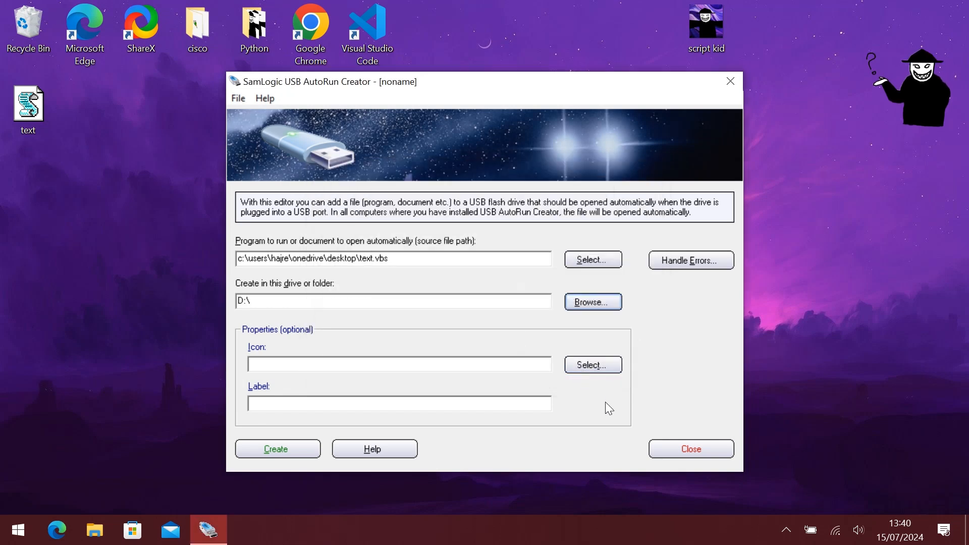
click(277, 448)
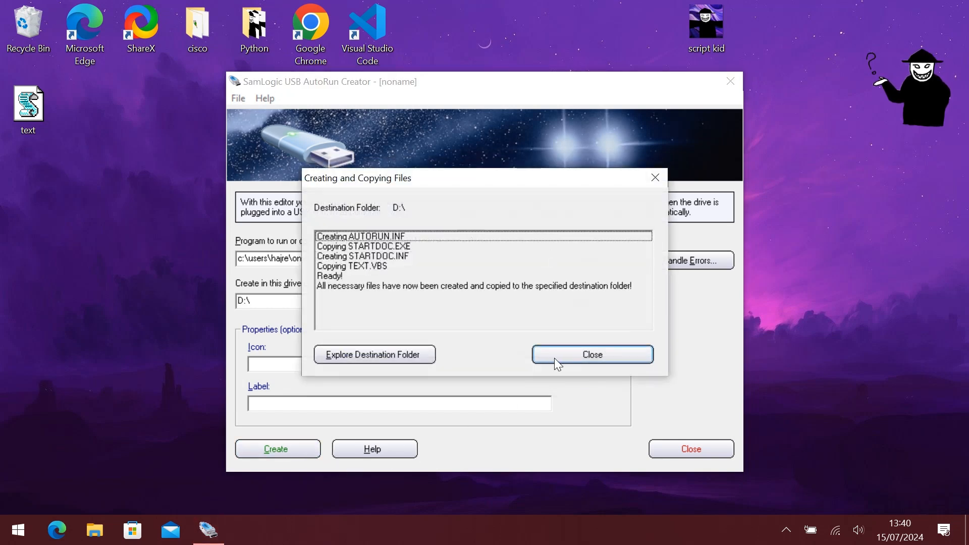
click(592, 354)
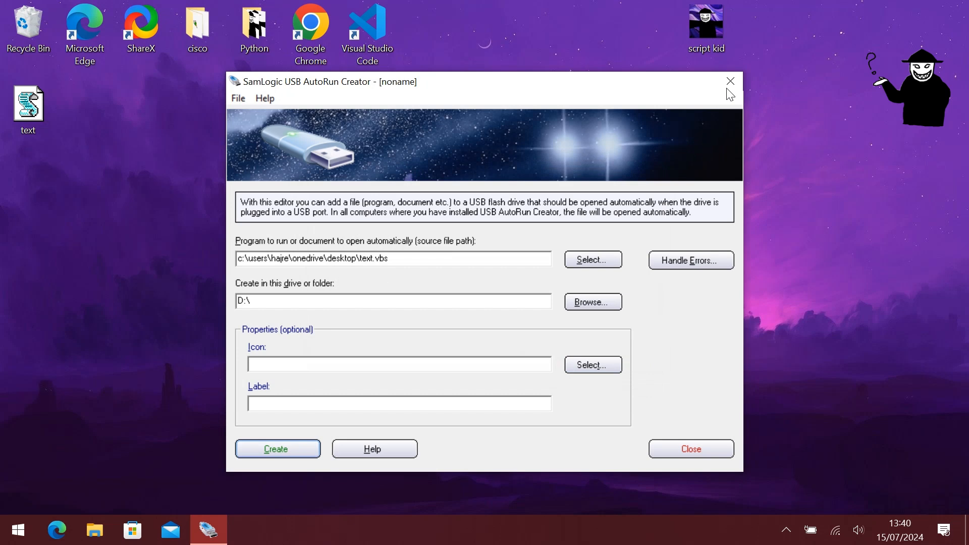
click(730, 80)
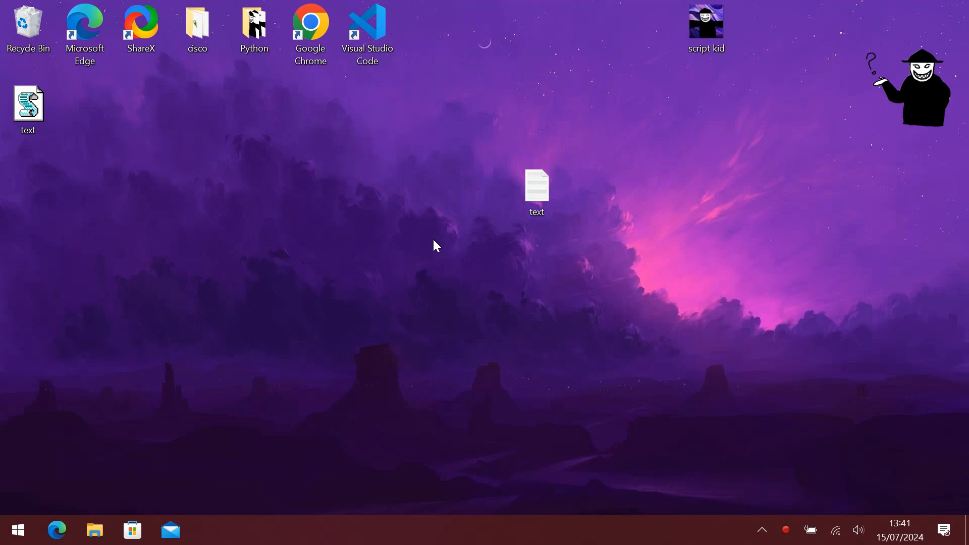
mouse_move(432, 237)
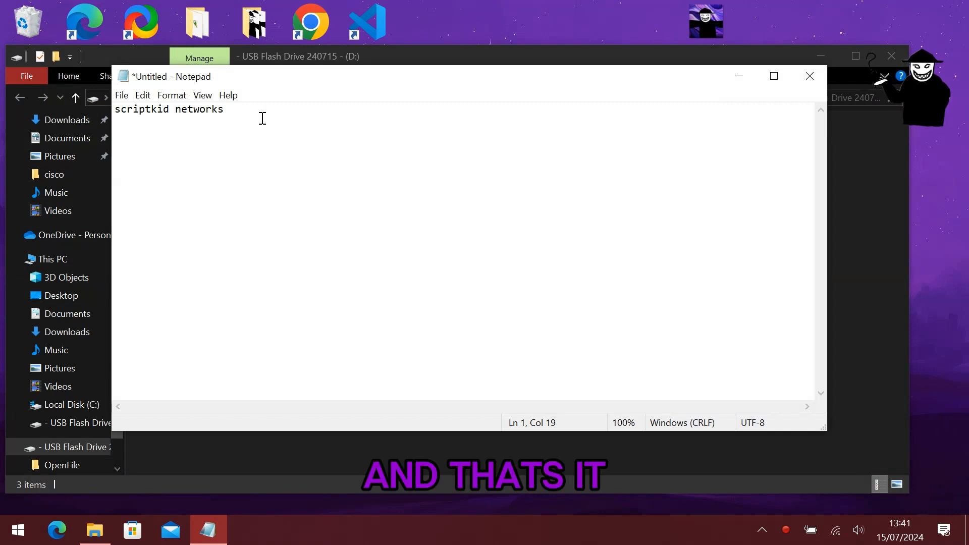
mouse_move(621, 229)
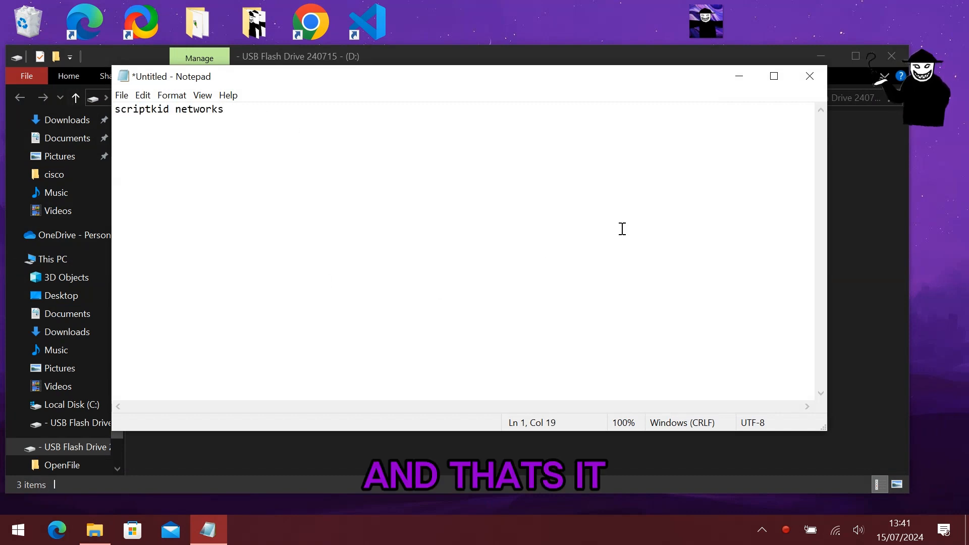
mouse_move(809, 76)
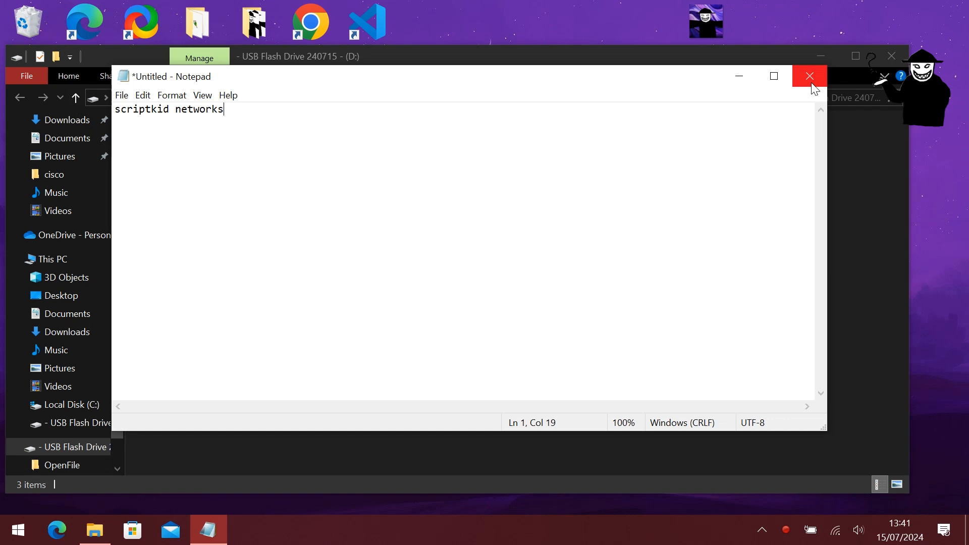
Step: Close the auto-typed 'scriptkid networks' note without saving and the USB drive folder window
click(809, 75)
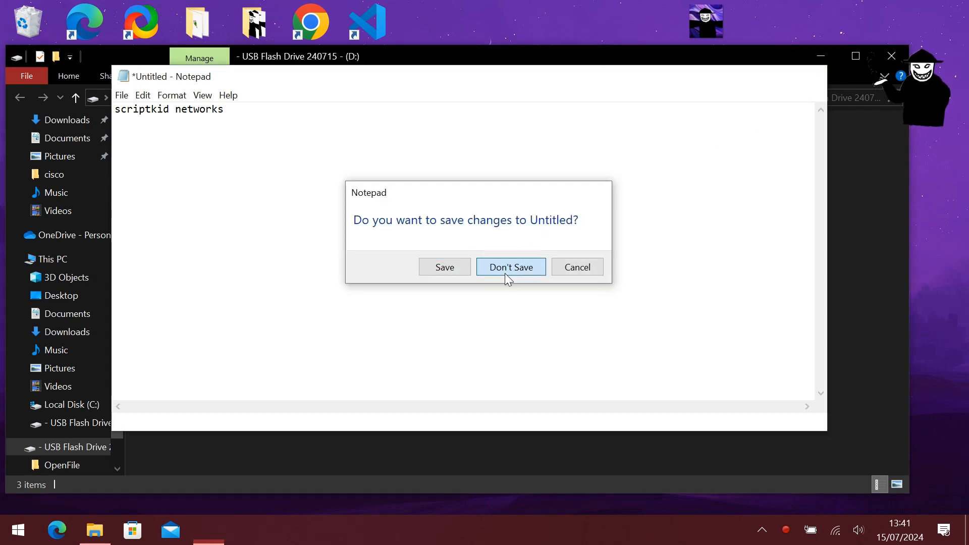
click(511, 266)
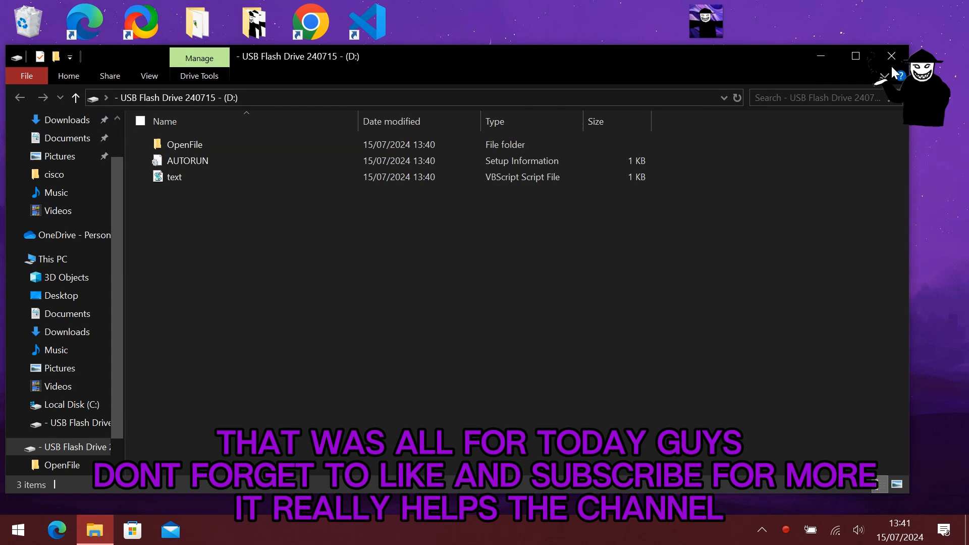
click(891, 56)
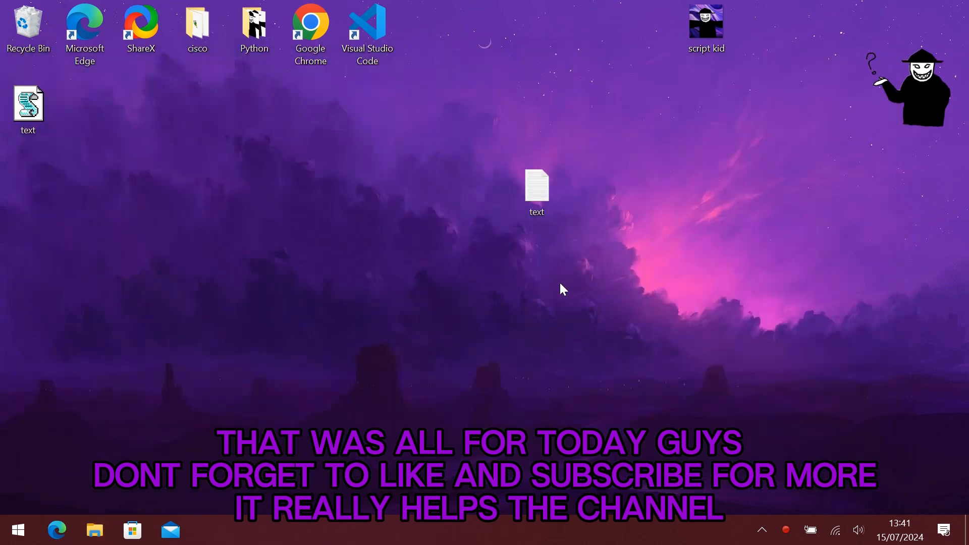